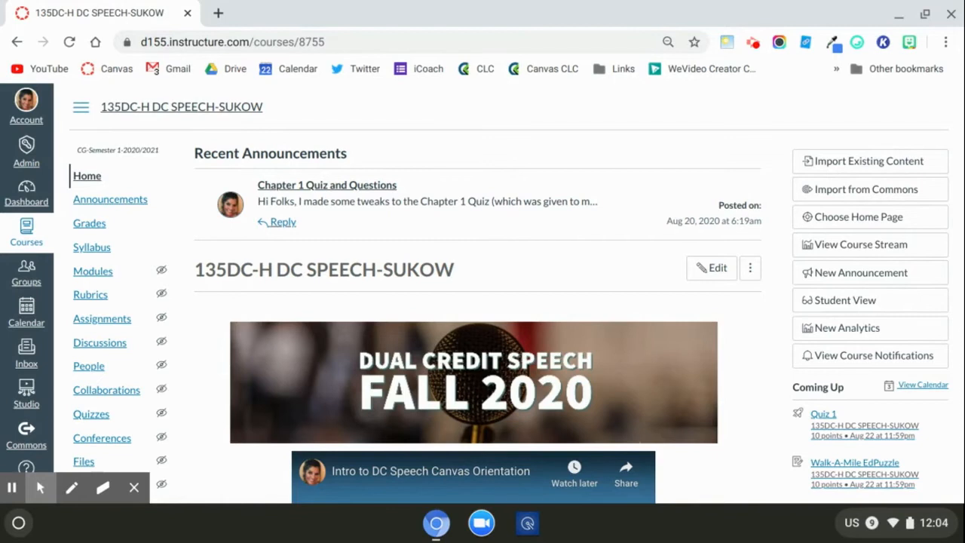
mouse_move(497, 271)
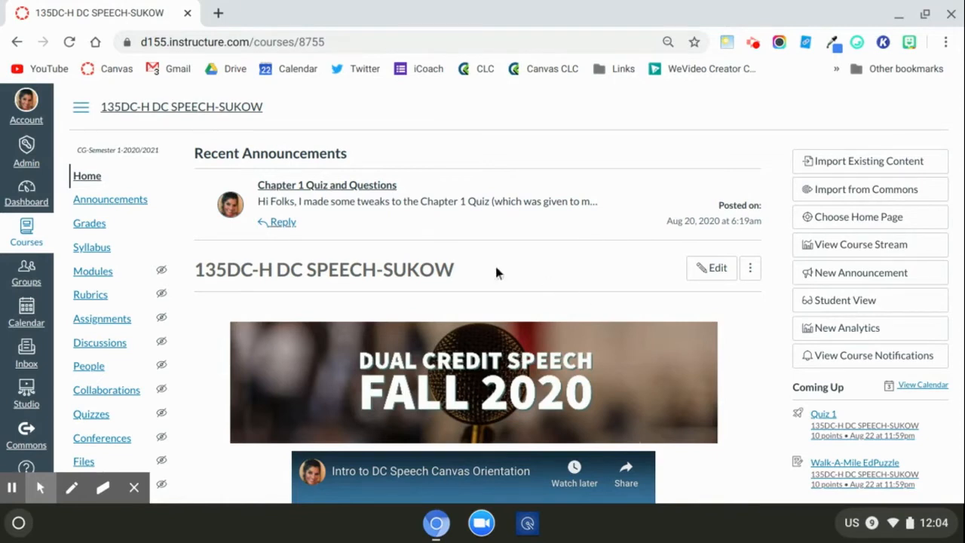
Go to the Assignments list of the 135DC-H DC Speech-Sukow course
scroll(down, 3)
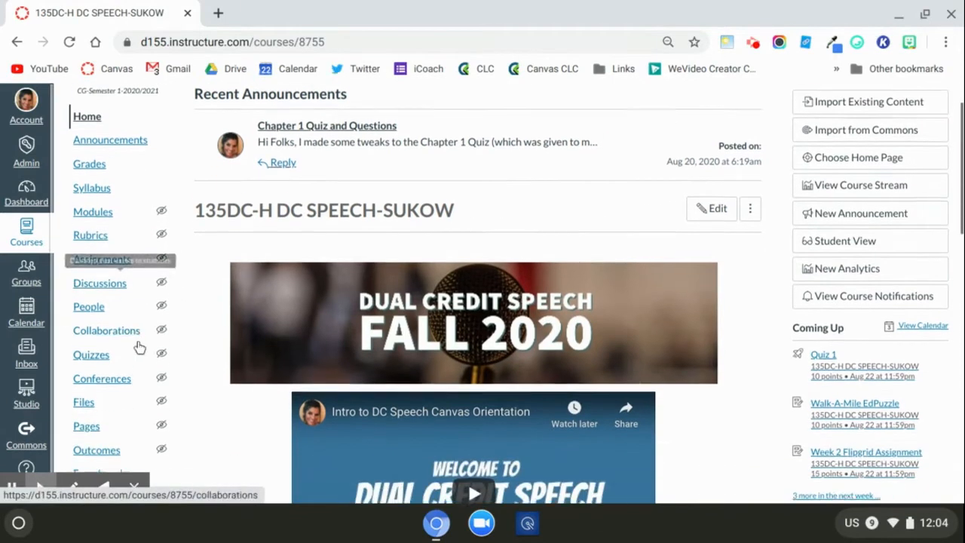
scroll(down, 3)
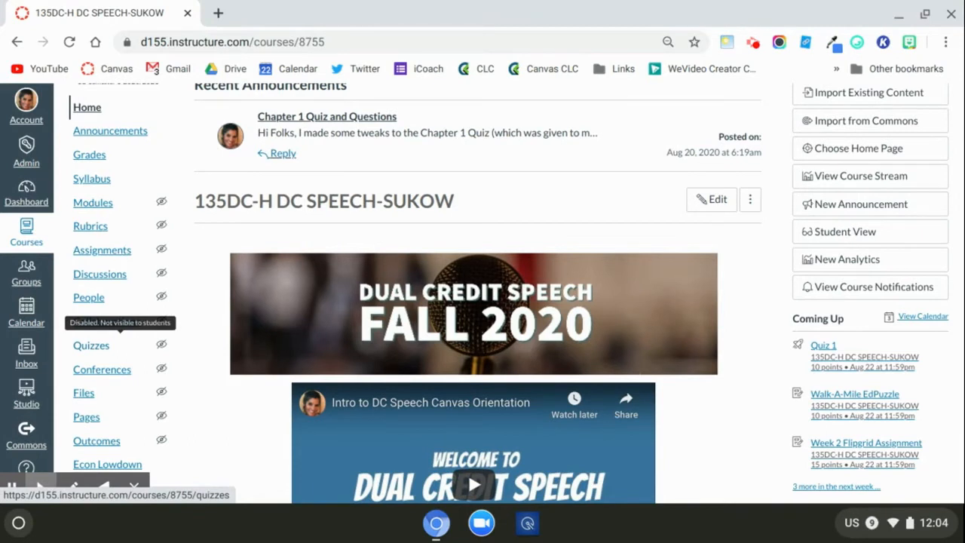
click(103, 250)
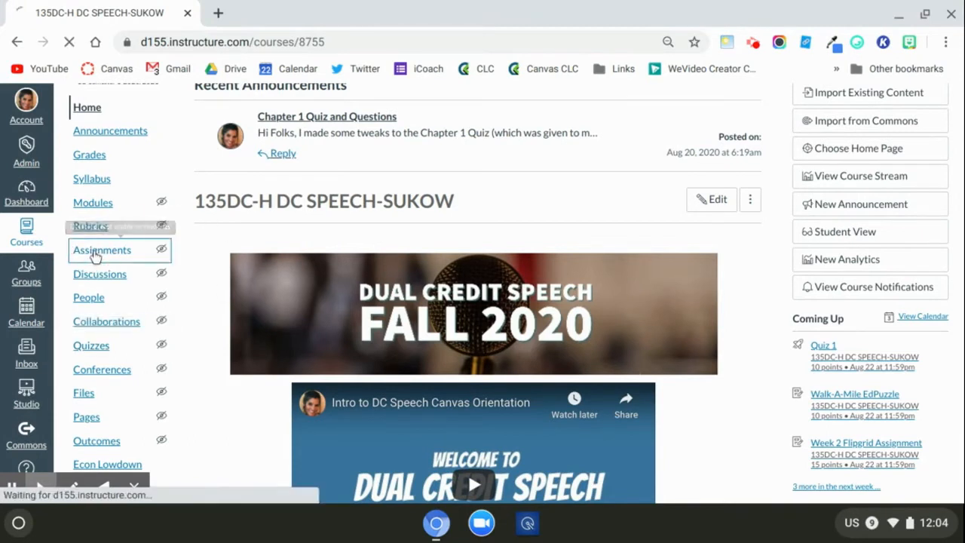
Collapse the Formative Assessment assignment group and go to the course Grades page
click(101, 250)
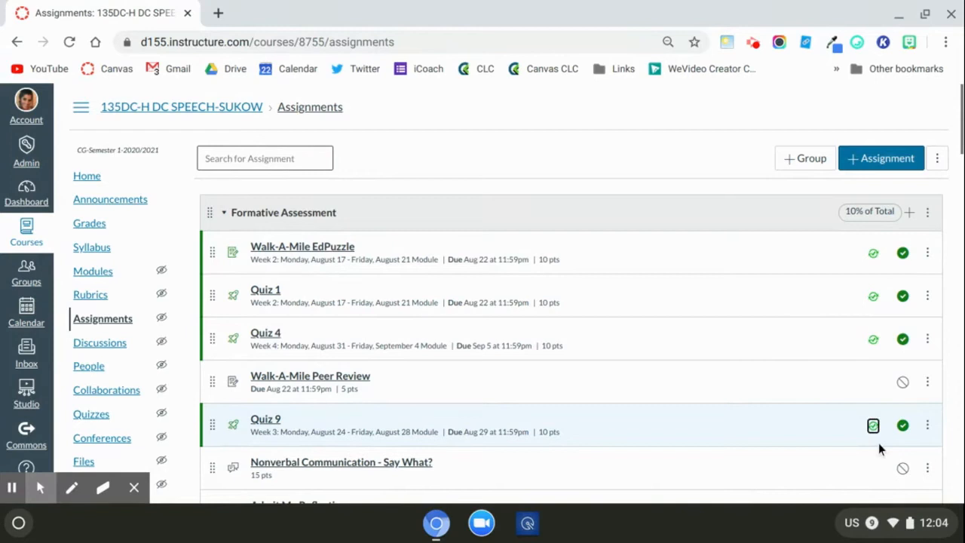
mouse_move(872, 425)
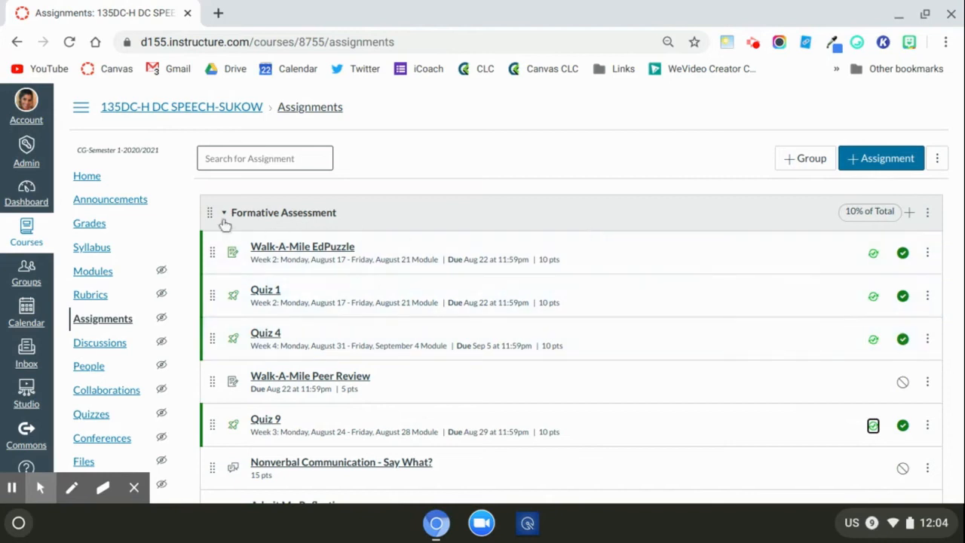
click(223, 213)
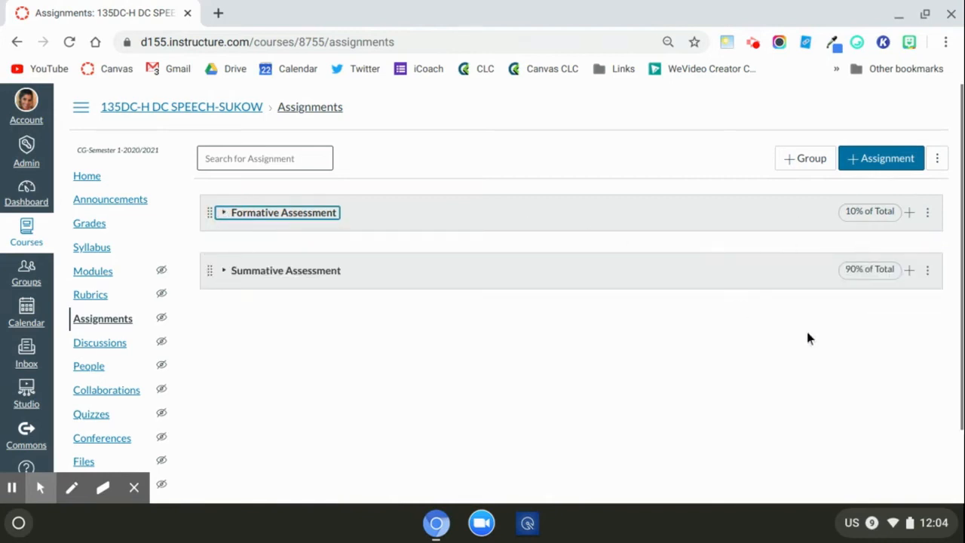
mouse_move(834, 353)
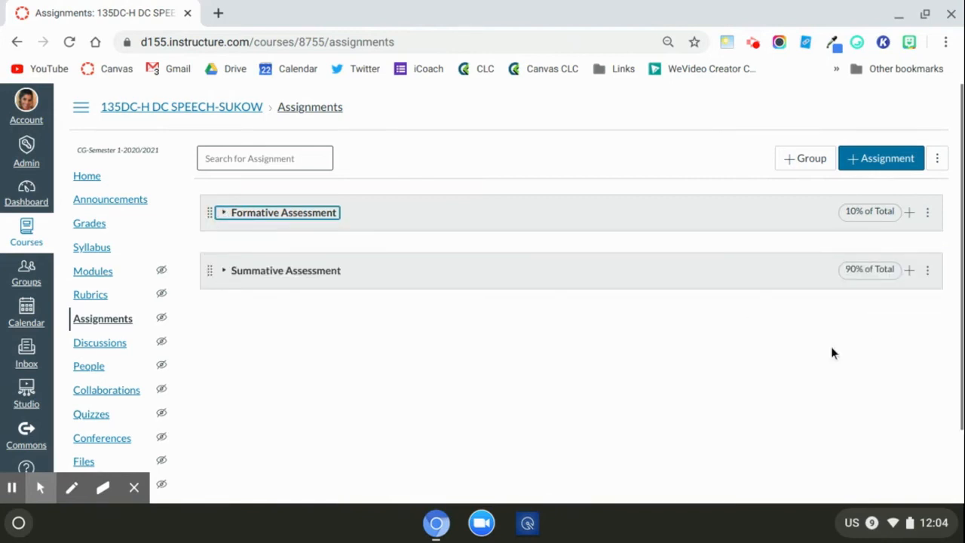
mouse_move(441, 253)
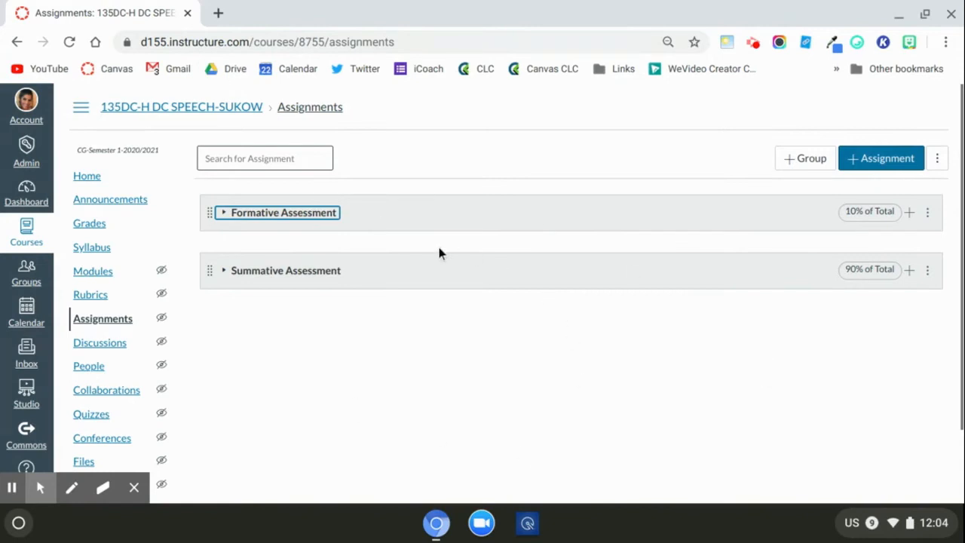
mouse_move(104, 226)
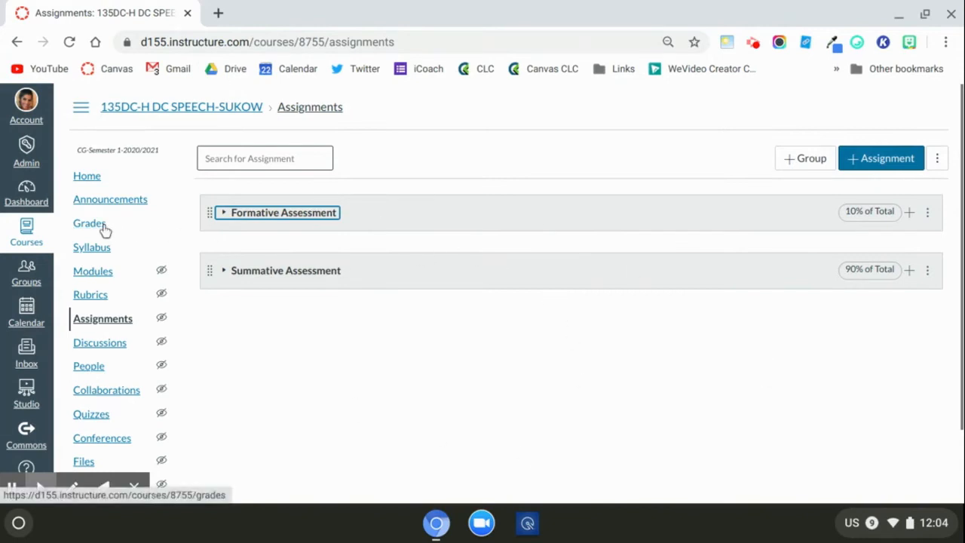
click(88, 223)
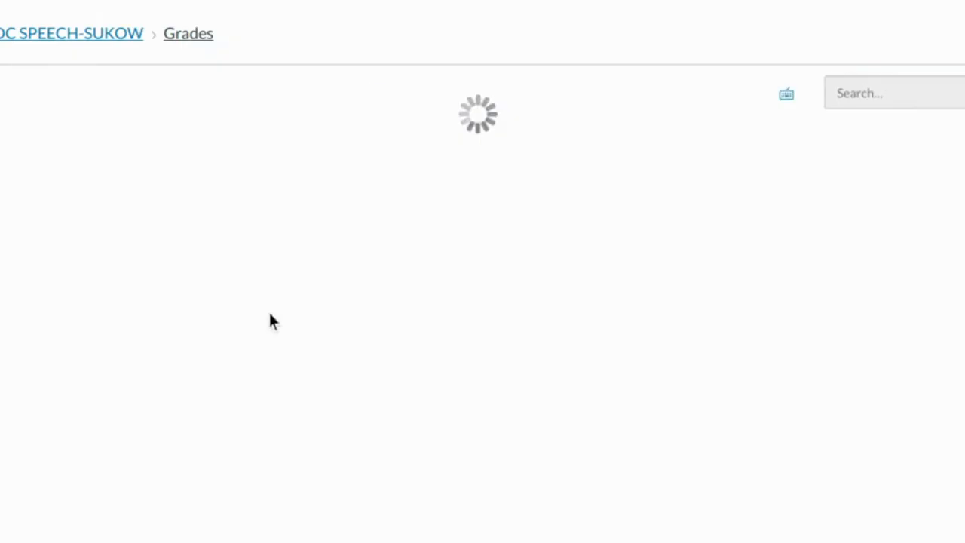
Sync to Skyward from Actions, post grades for all 13 assignments, and show the sync progress
click(109, 92)
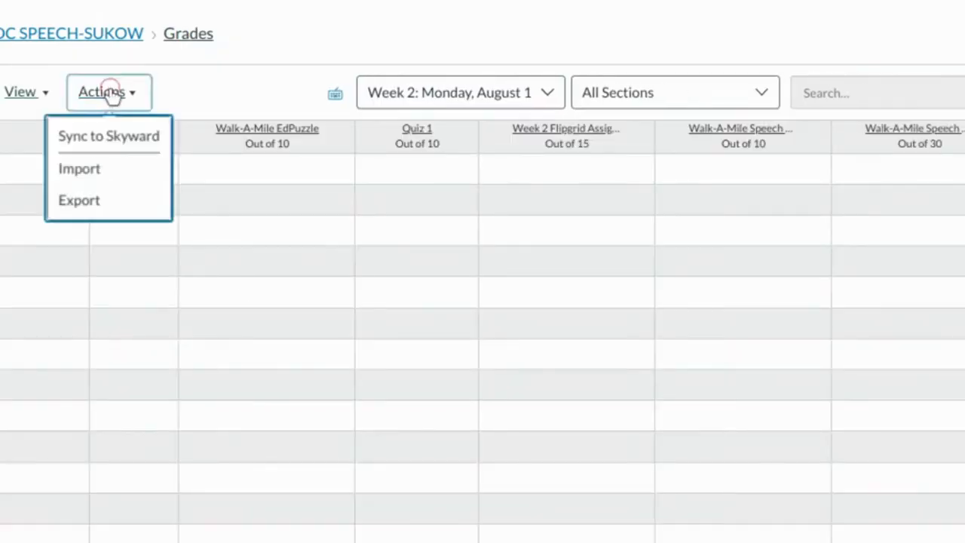
click(109, 136)
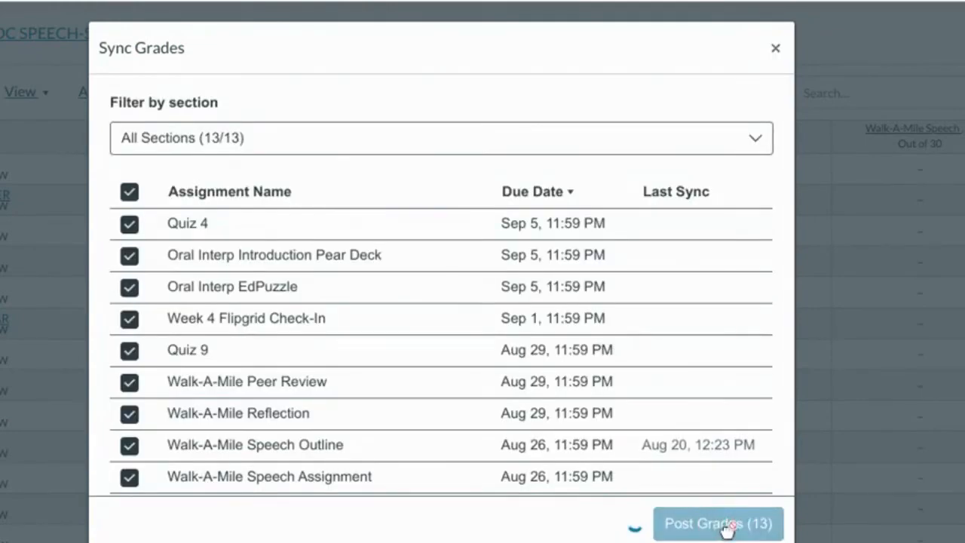
click(717, 521)
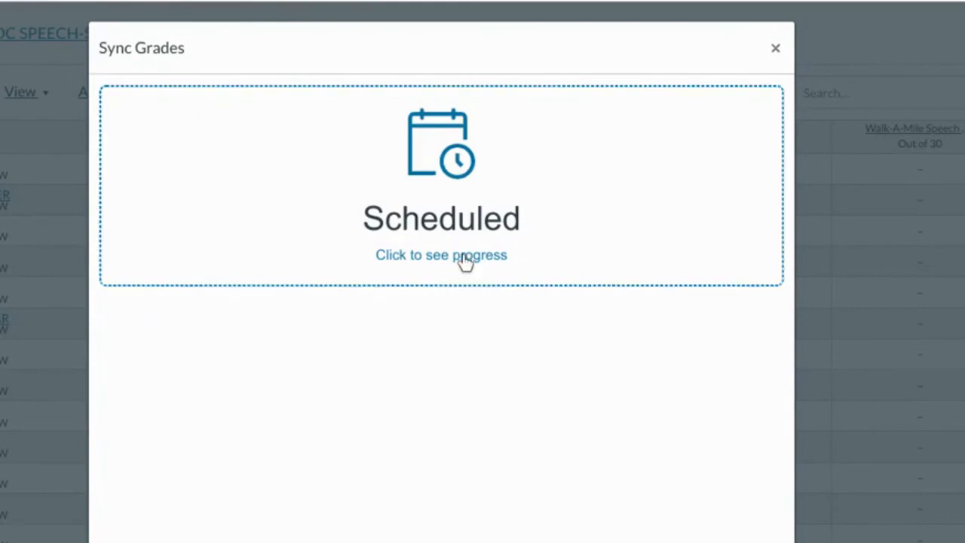
click(440, 255)
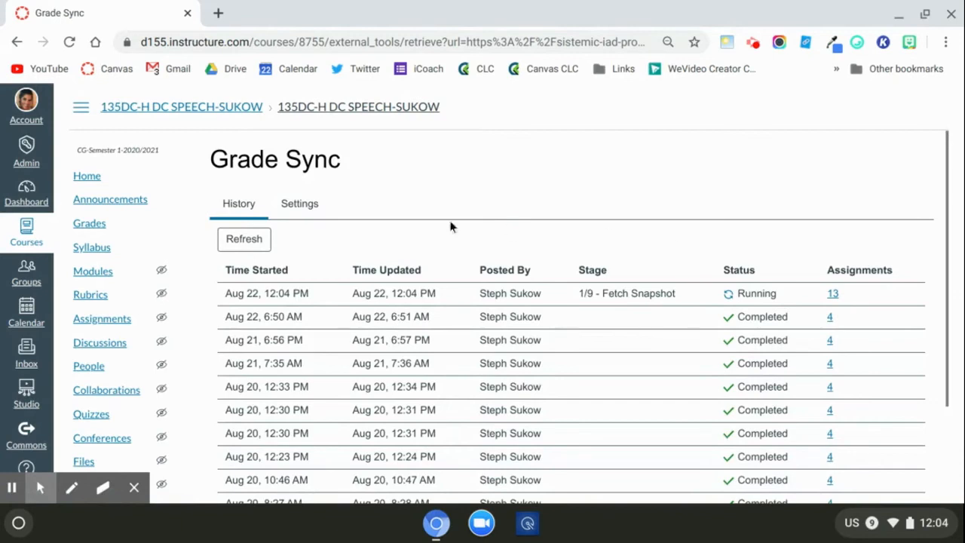
Switch Grade Sync to its Settings tab showing the Remaster Grade Passback button
click(298, 204)
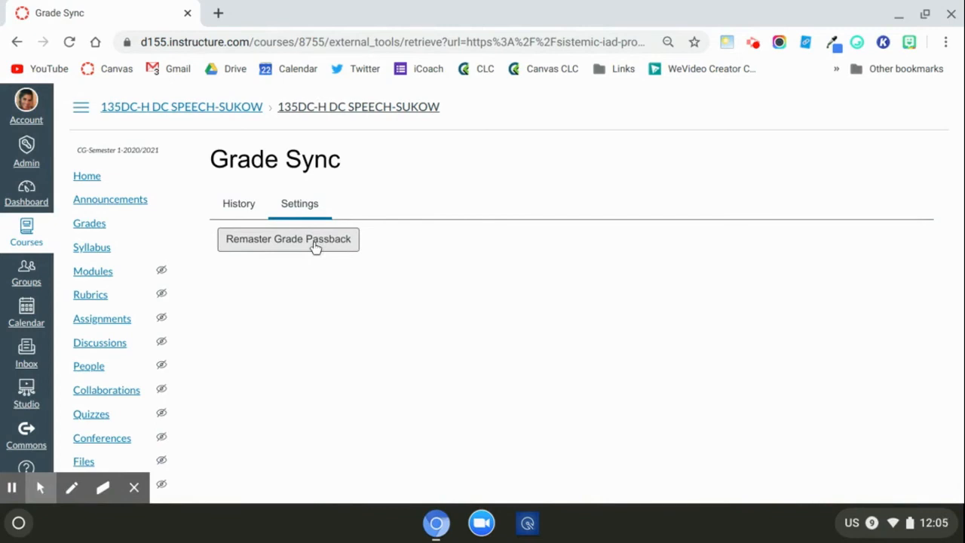
mouse_move(334, 237)
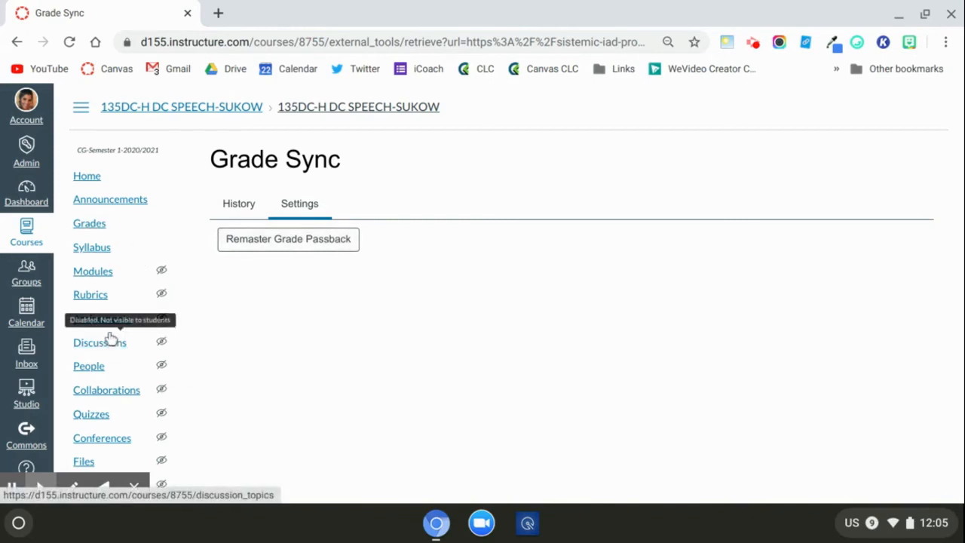
mouse_move(250, 199)
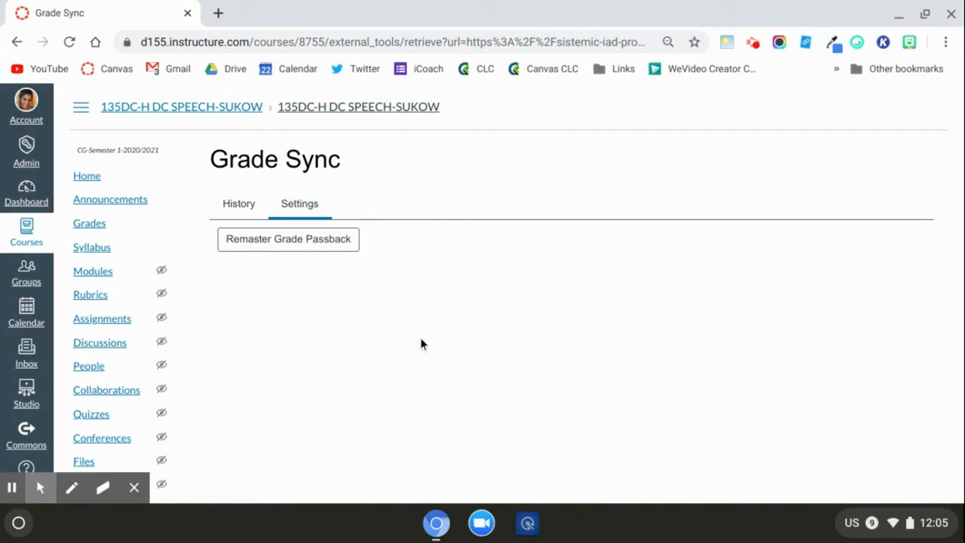
mouse_move(507, 310)
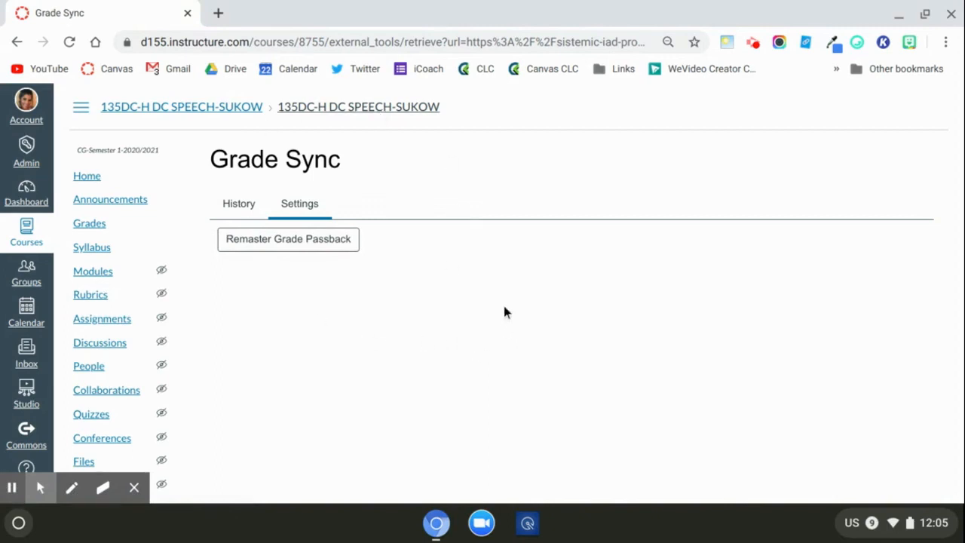
mouse_move(473, 283)
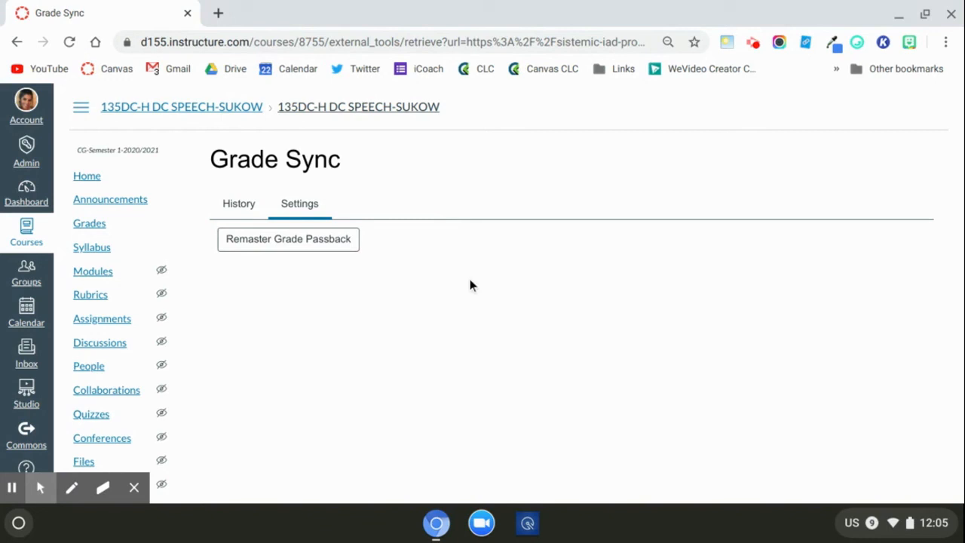
mouse_move(464, 270)
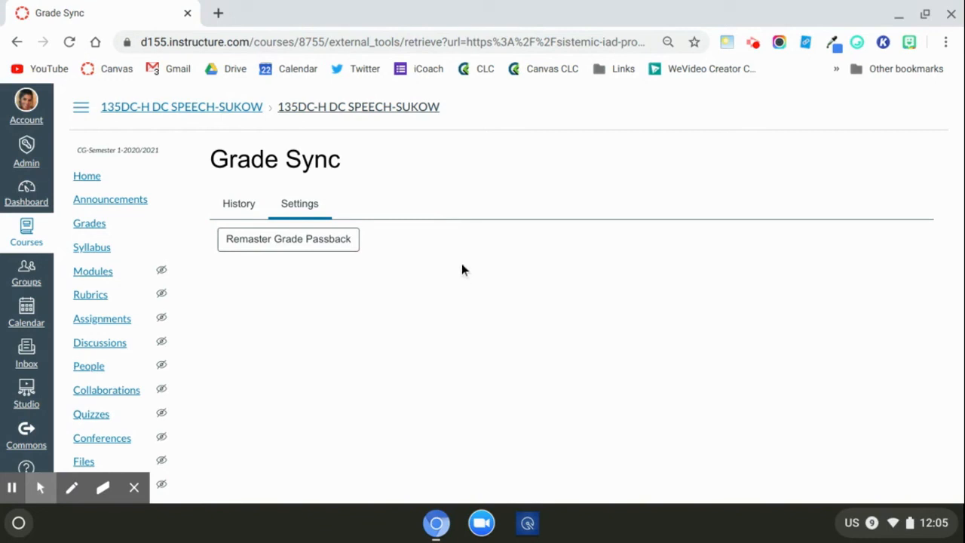
mouse_move(574, 291)
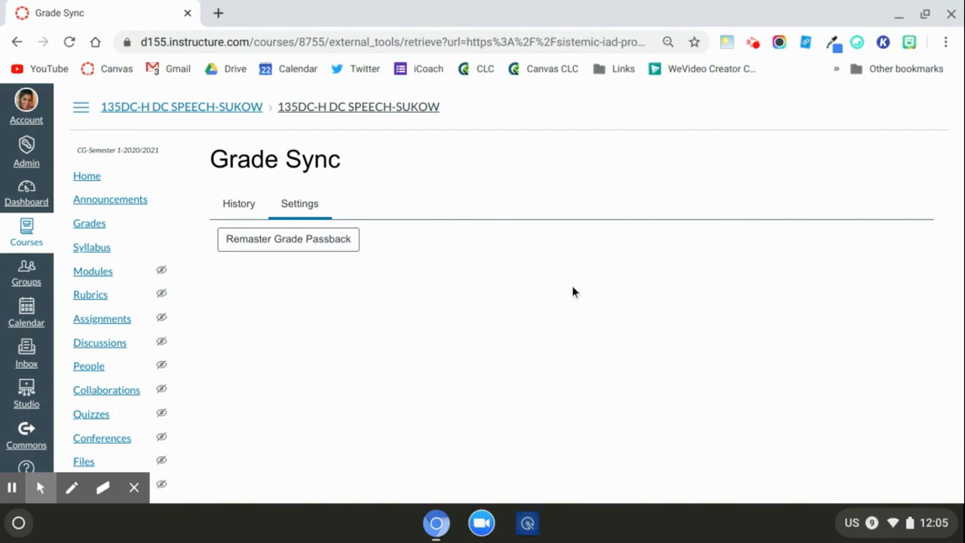